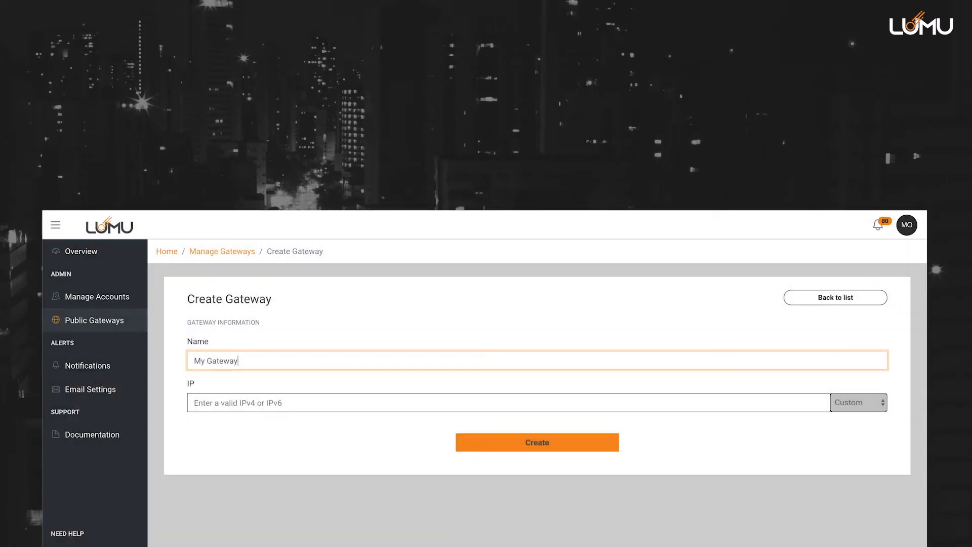
Enter the gateway's public IP beginning 131.17. on the Create Gateway form.
{"action": "type", "text": "131.17."}
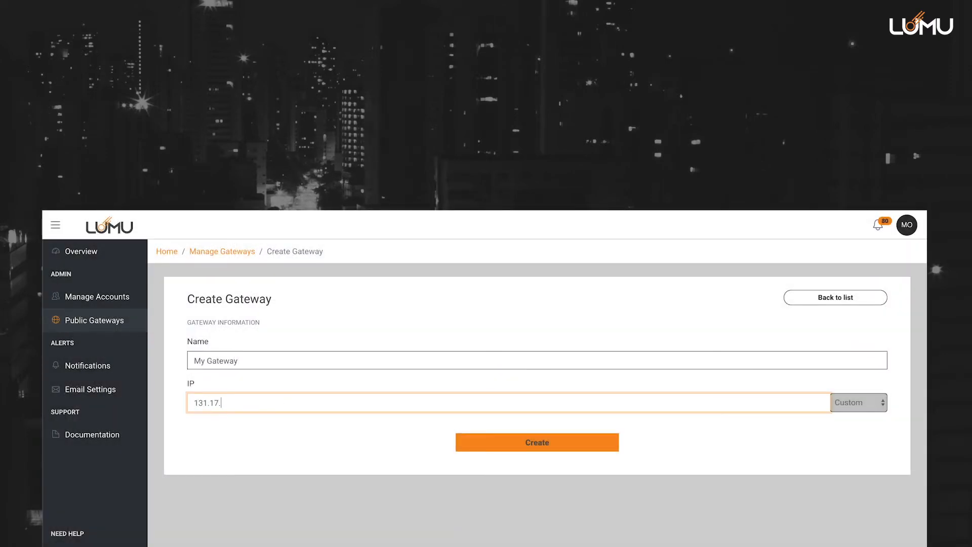
{"action": "left_click", "coordinate": [536, 442]}
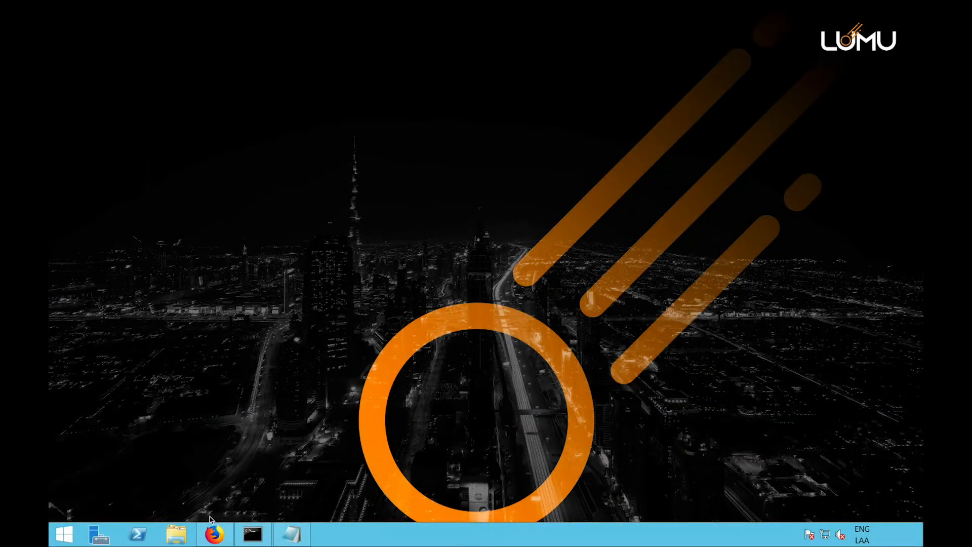
Load start.lumu.io in Firefox to check the current DNS status.
{"action": "left_click", "coordinate": [214, 533]}
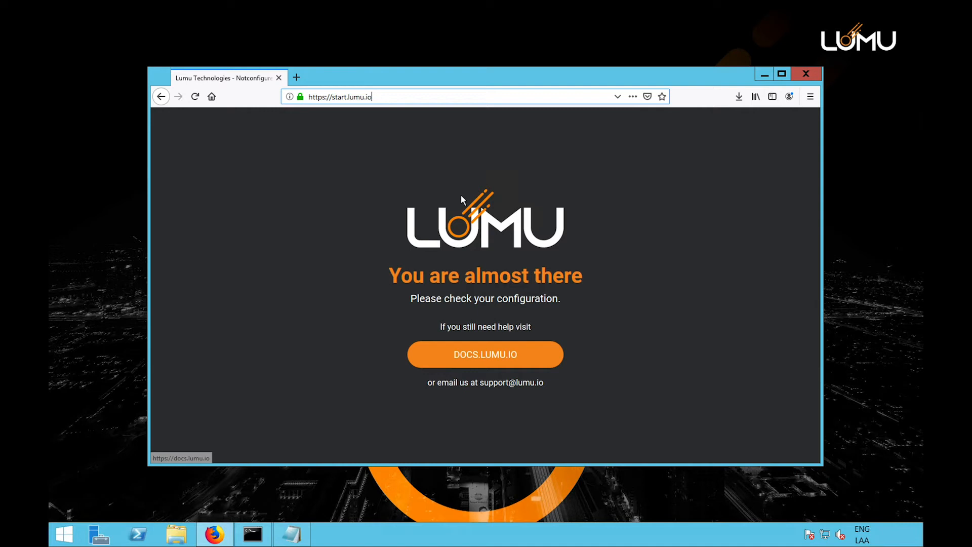
{"action": "mouse_move", "coordinate": [93, 535]}
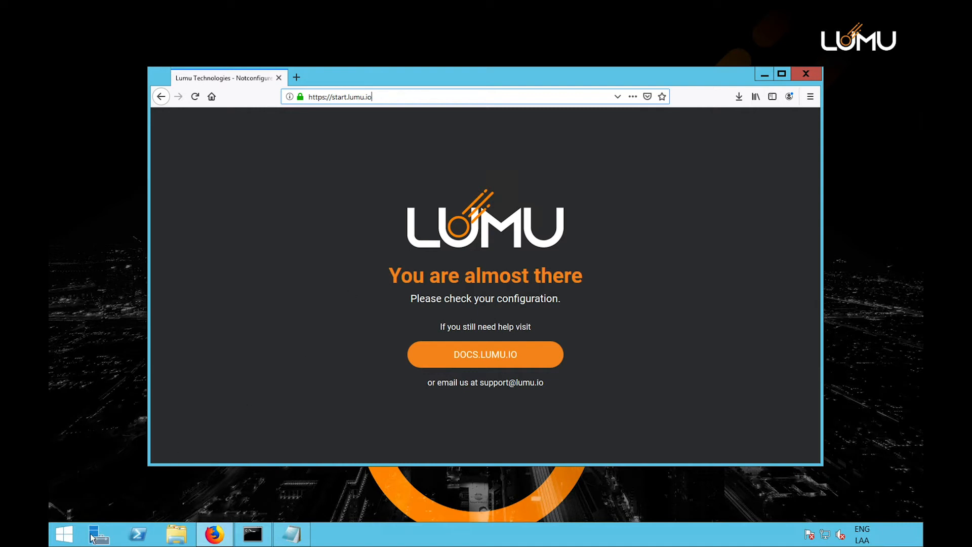
Launch DNS Manager from Server Manager's Tools menu.
{"action": "left_click", "coordinate": [99, 534]}
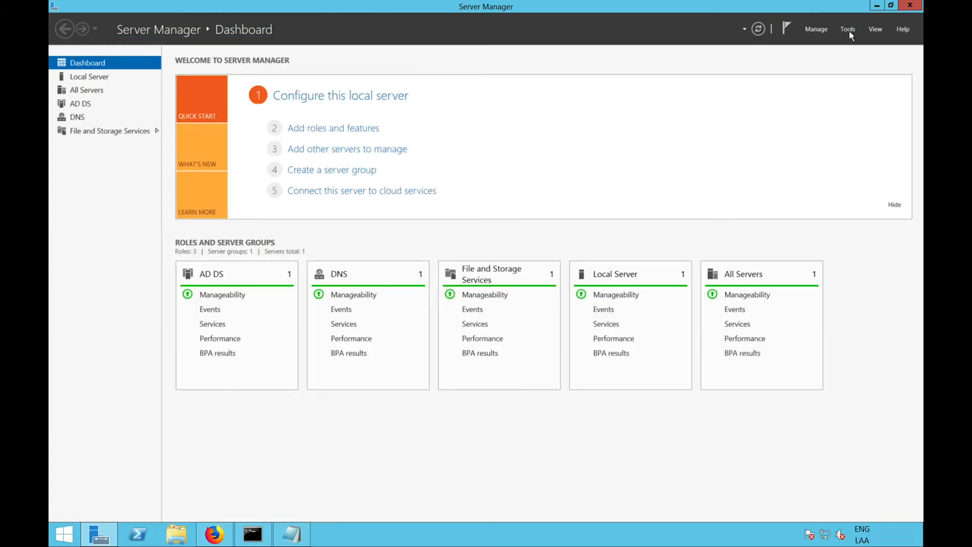
{"action": "left_click", "coordinate": [848, 29]}
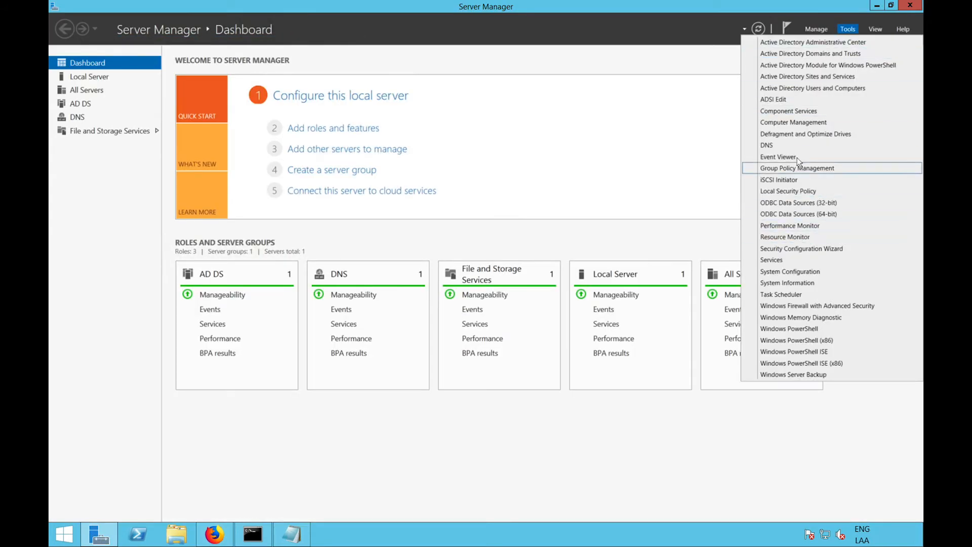
{"action": "left_click", "coordinate": [766, 144]}
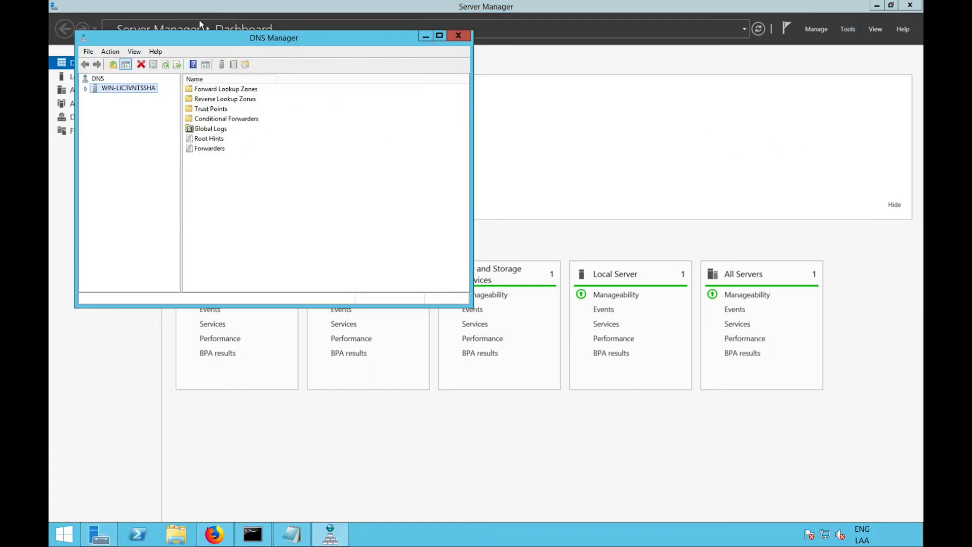
Edit the DNS server's Forwarders list from its Properties.
{"action": "right_click", "coordinate": [129, 87]}
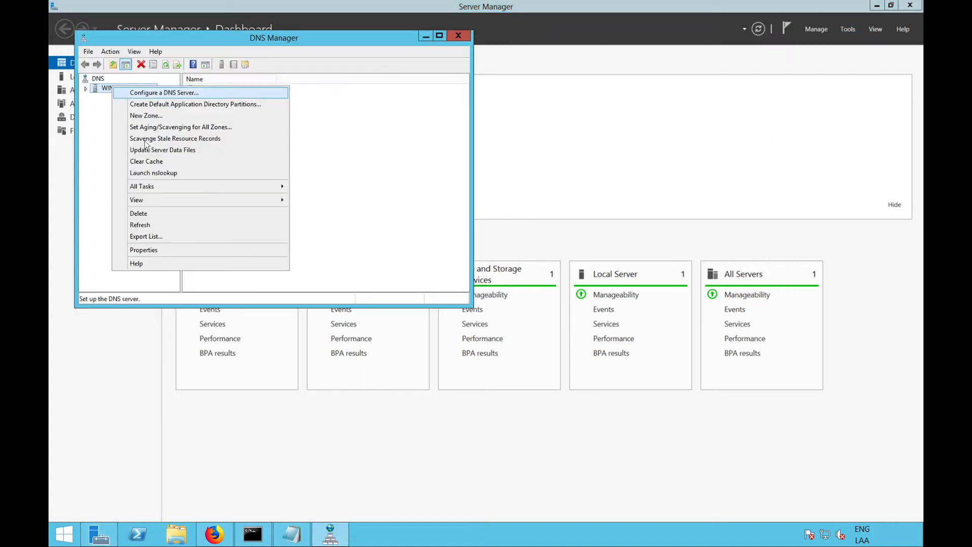
{"action": "left_click", "coordinate": [143, 249]}
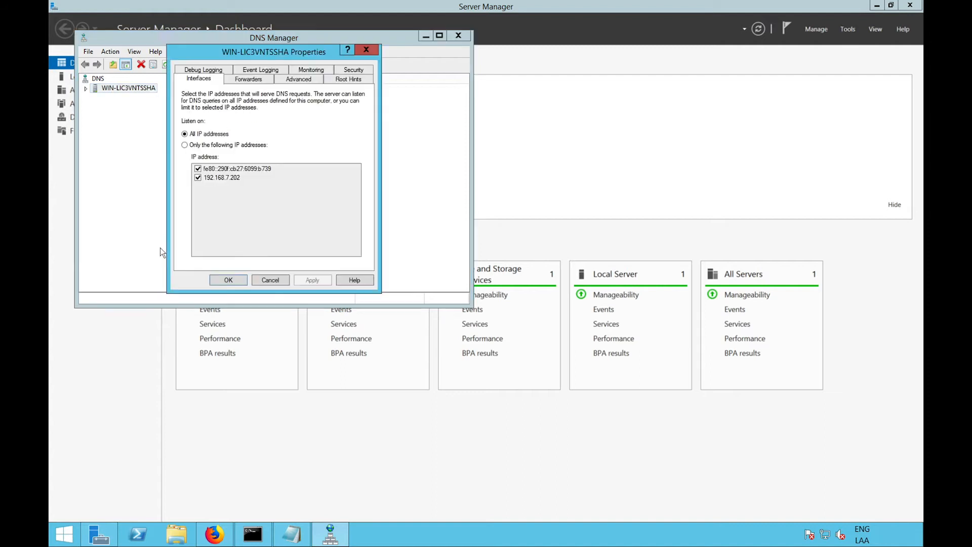
{"action": "left_click", "coordinate": [248, 79]}
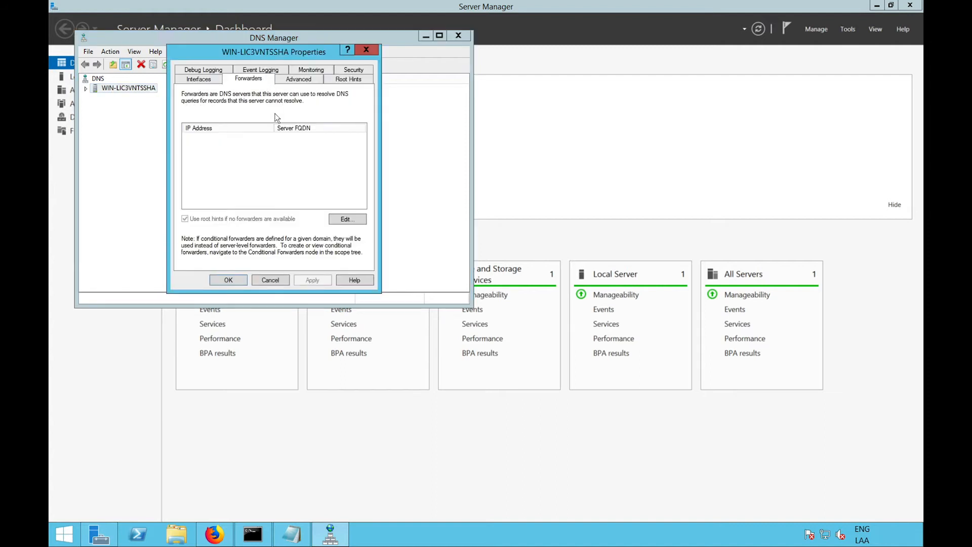
{"action": "left_click", "coordinate": [348, 219]}
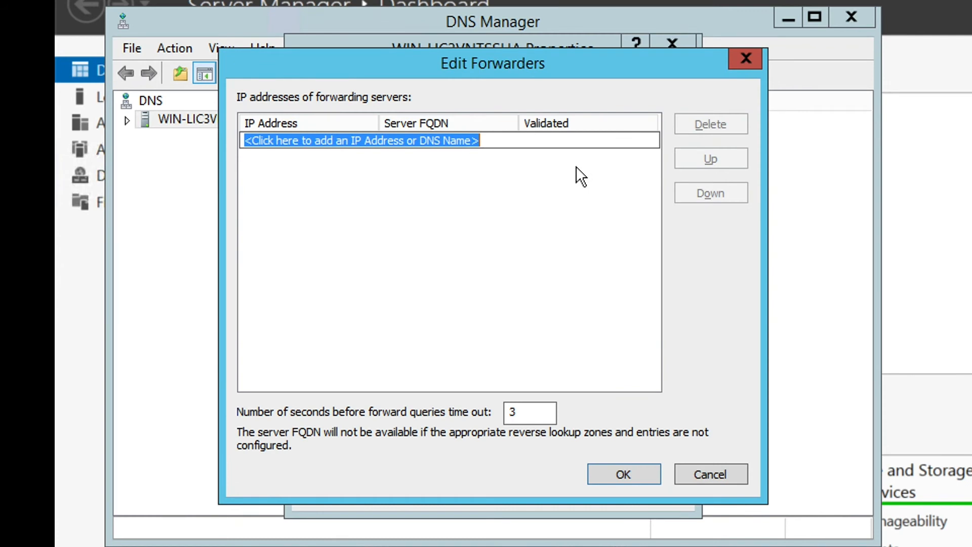
Add forwarders 50.17.0.10 and 3.87.85.24 to the Edit Forwarders list.
{"action": "type", "text": "50"}
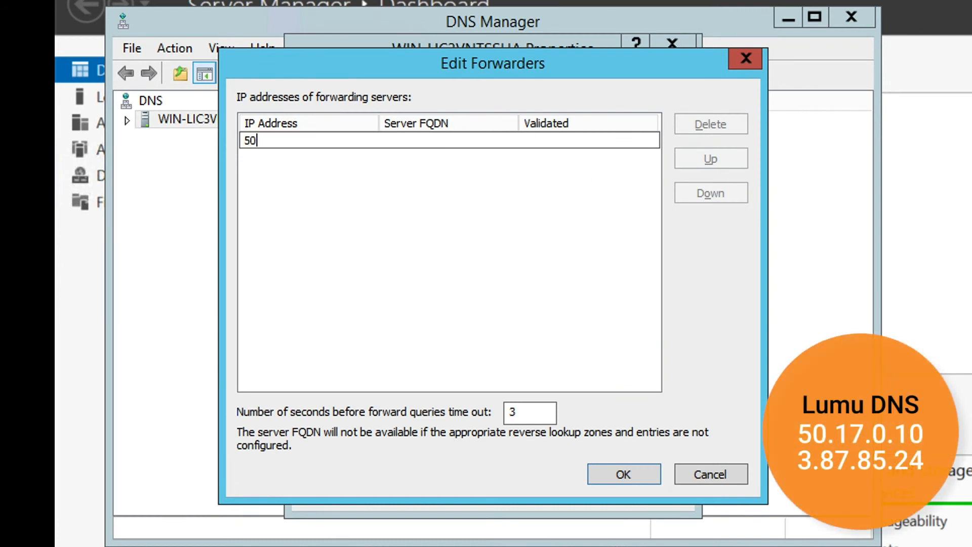
{"action": "type", "text": ".17"}
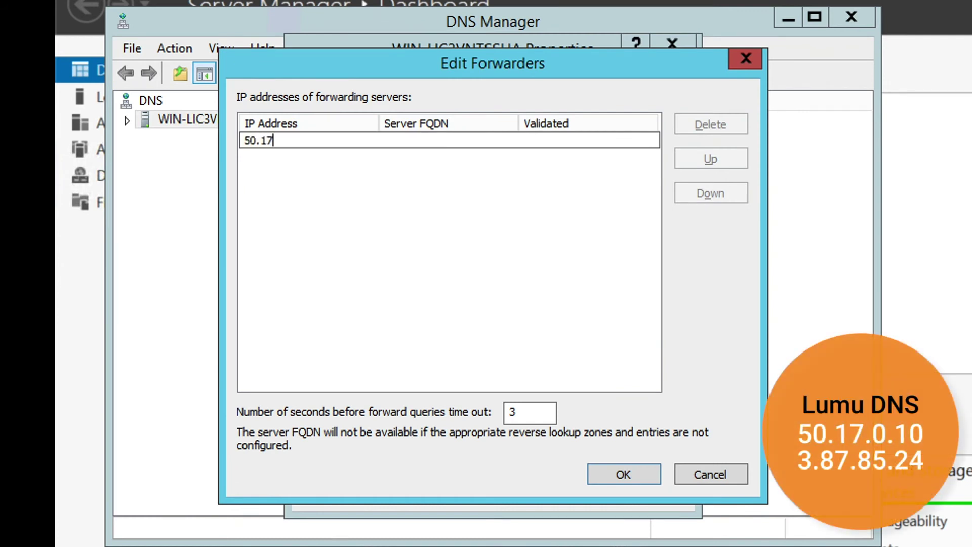
{"action": "type", "text": ".0"}
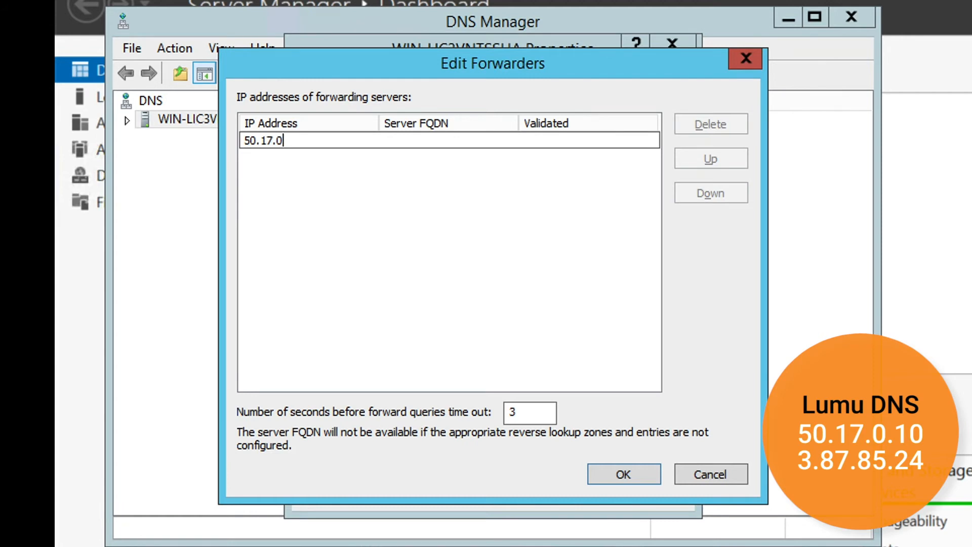
{"action": "type", "text": ".10"}
{"action": "type", "text": "3"}
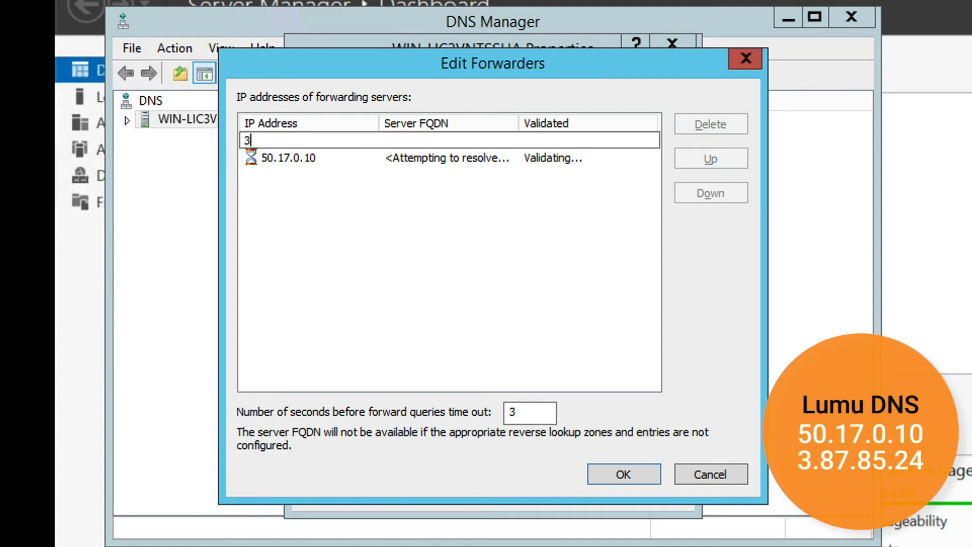
{"action": "type", "text": ".87.8"}
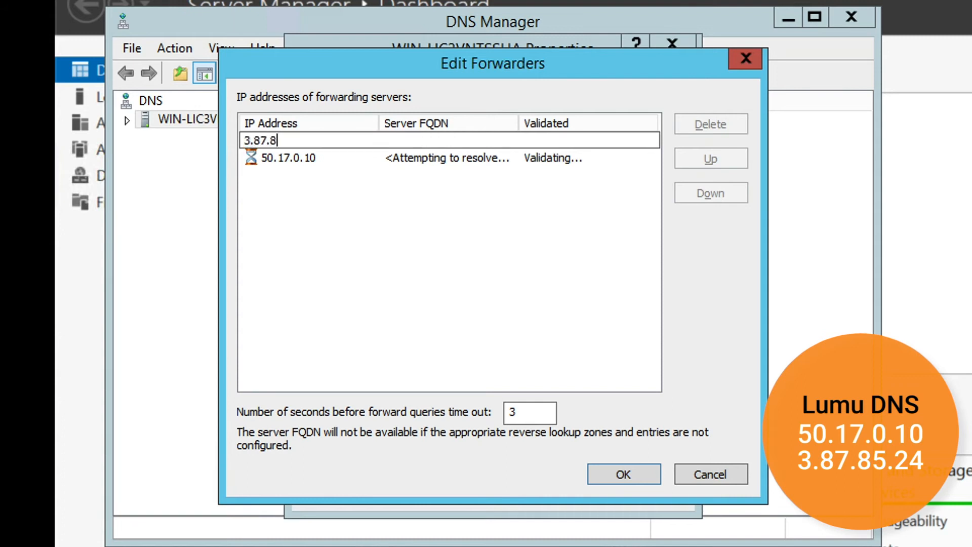
{"action": "type", "text": "5.24"}
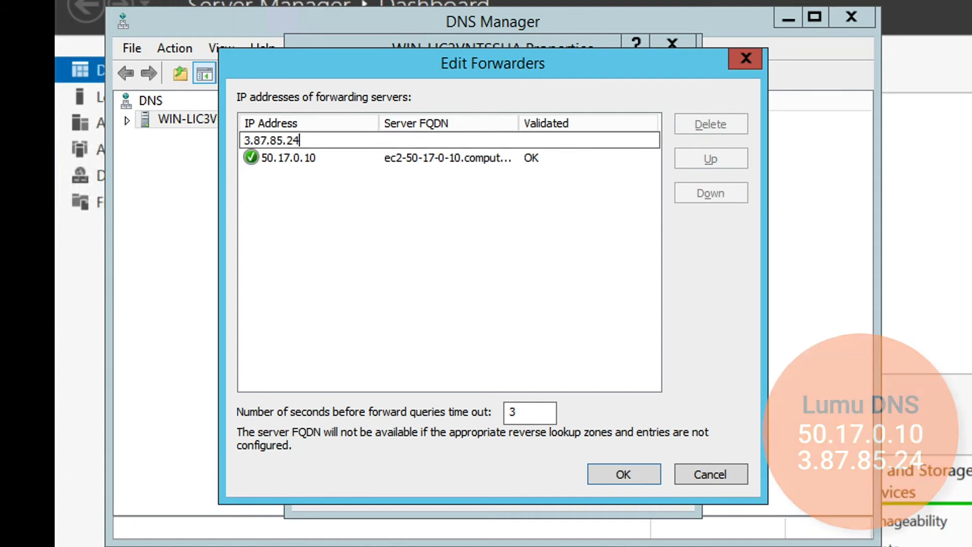
{"action": "key", "text": "Return"}
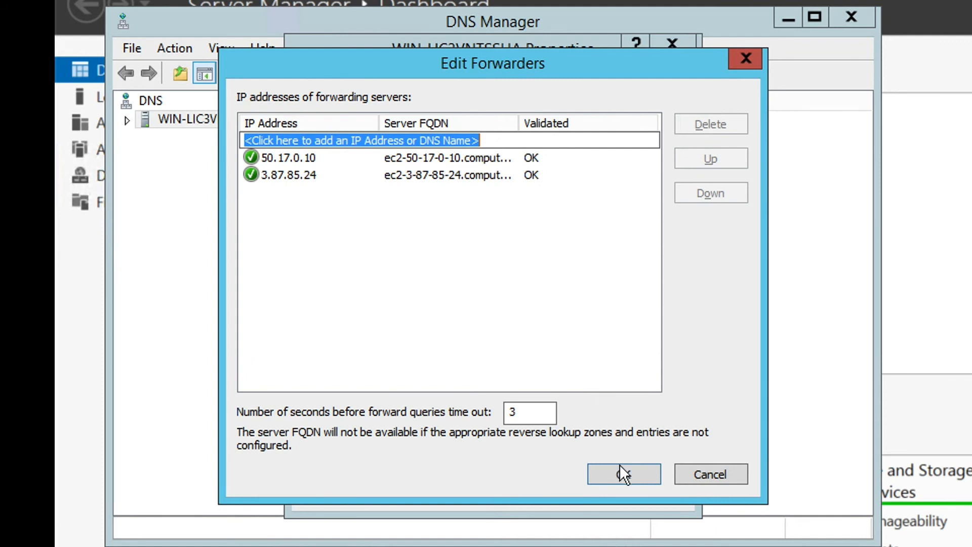
Save the validated forwarders in server properties and close DNS Manager.
{"action": "left_click", "coordinate": [623, 474]}
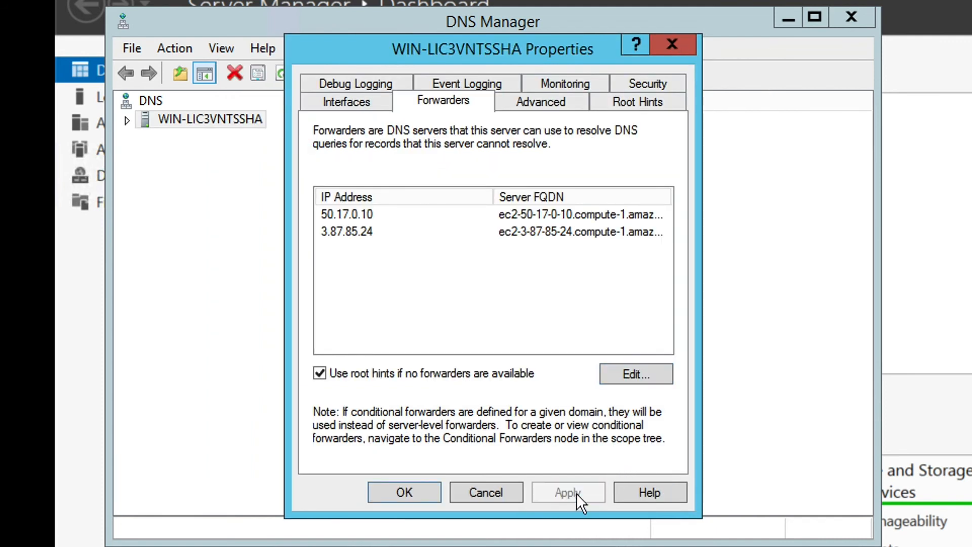
{"action": "left_click", "coordinate": [404, 493]}
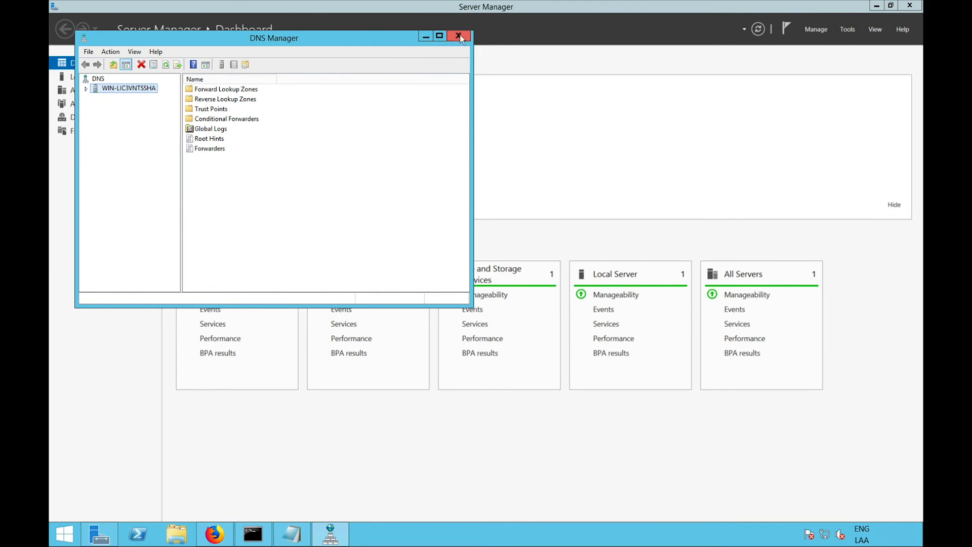
{"action": "left_click", "coordinate": [460, 36]}
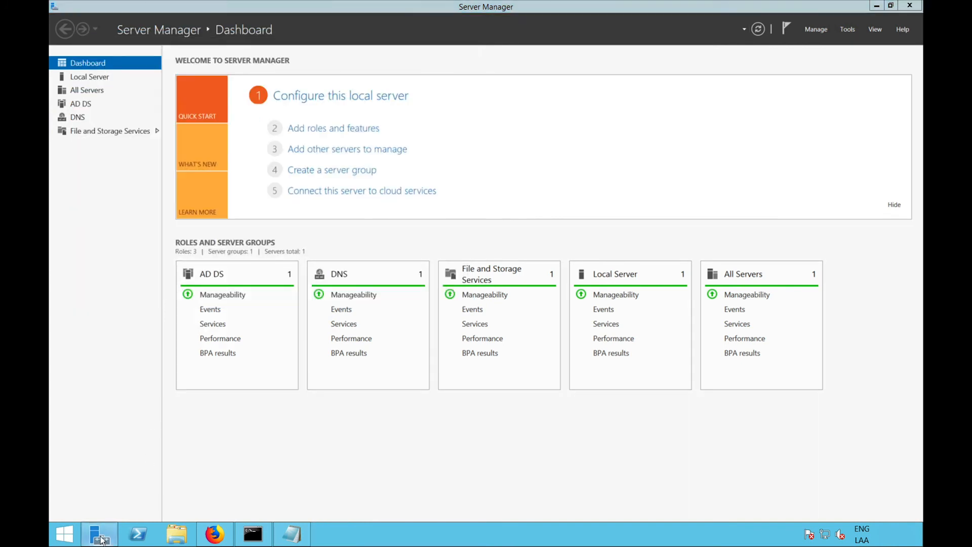
Reload start.lumu.io in Firefox to confirm the DNS settings are configured.
{"action": "left_click", "coordinate": [214, 534]}
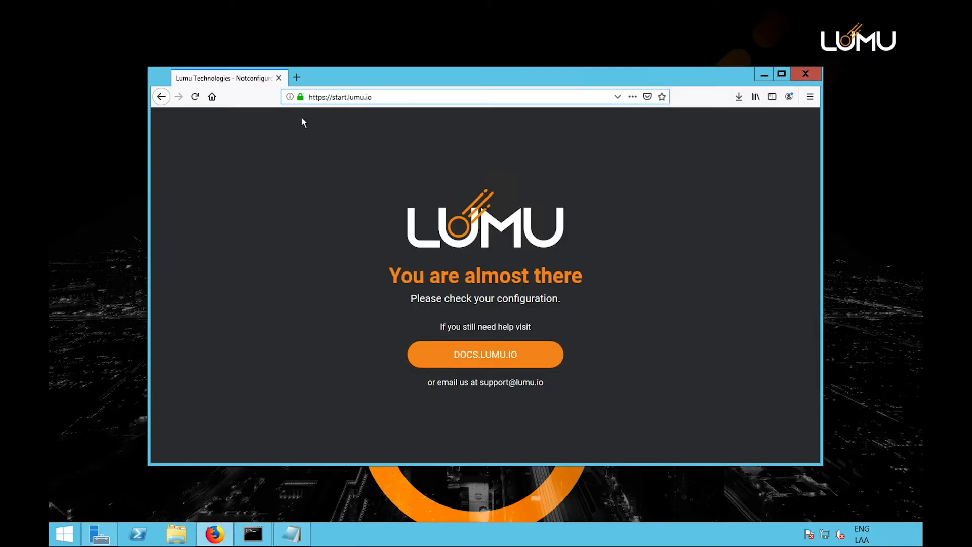
{"action": "mouse_move", "coordinate": [195, 97]}
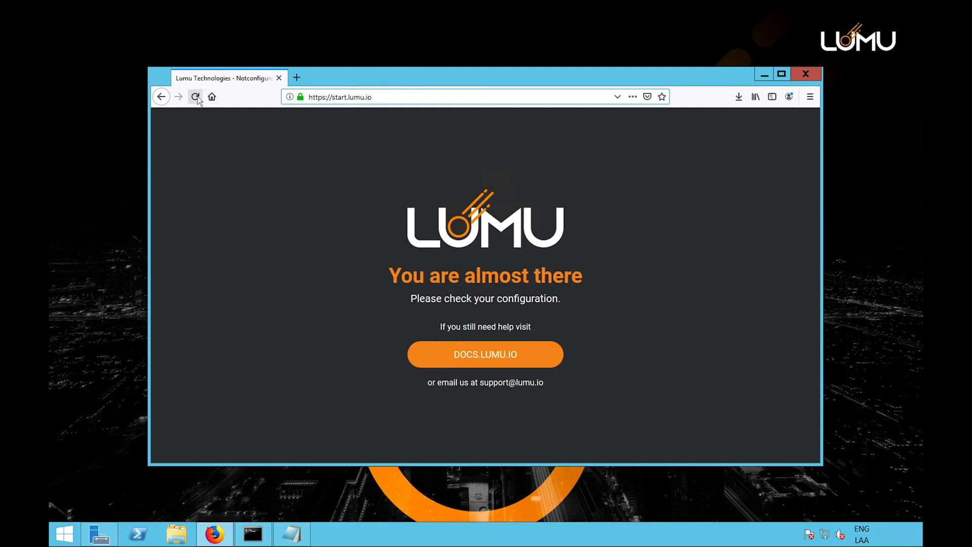
{"action": "left_click", "coordinate": [195, 97]}
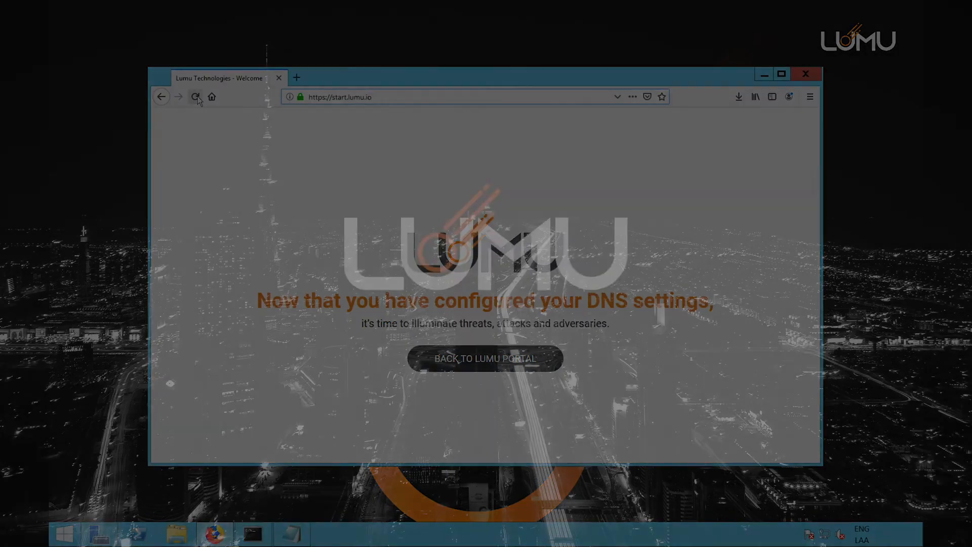